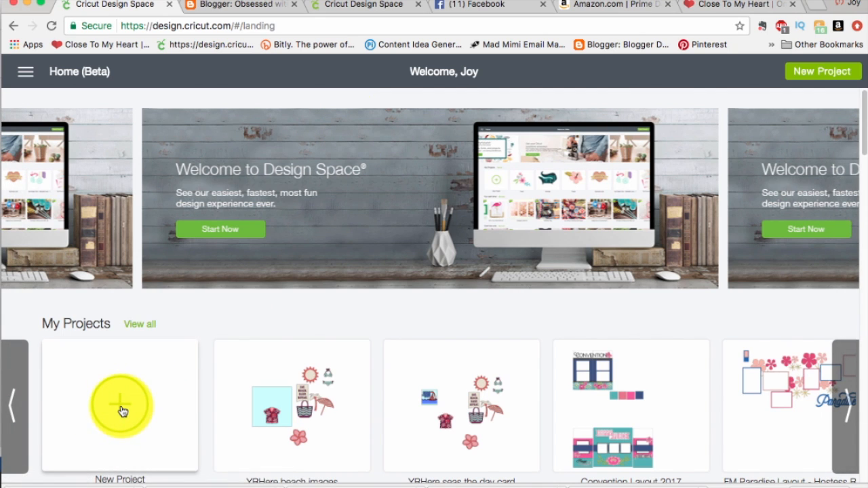
Start a new blank project from the Home page
click(119, 406)
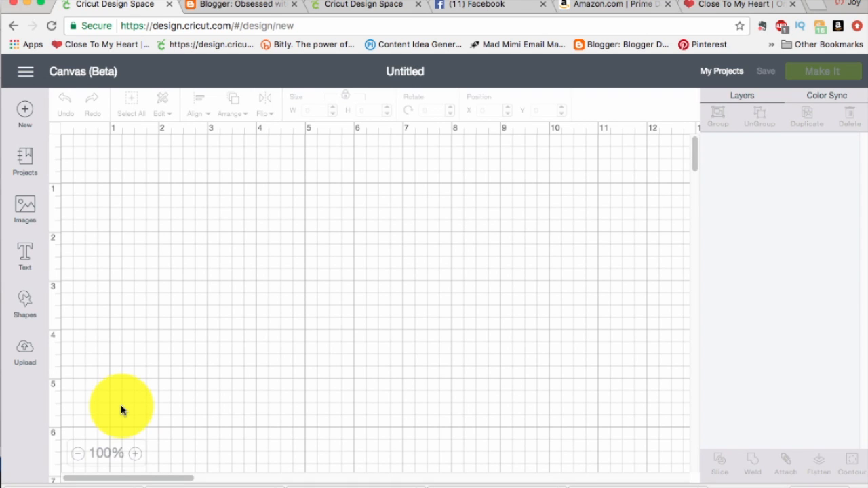
mouse_move(26, 207)
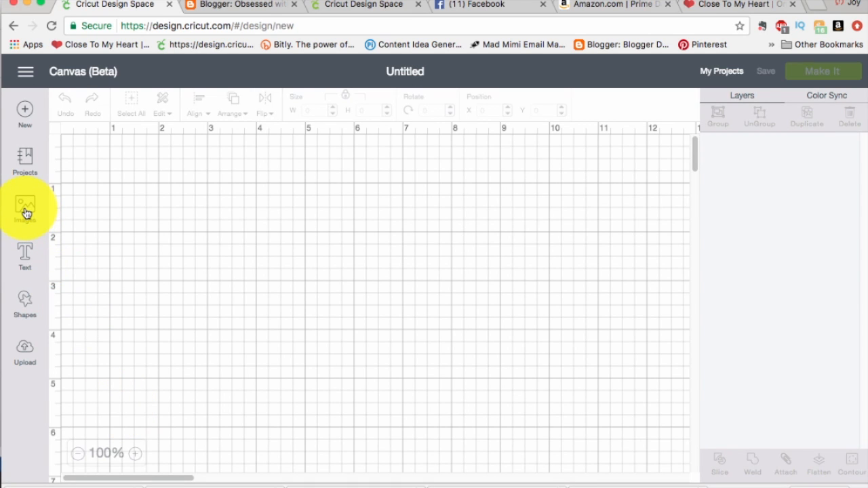
Search cartridges for 'close' and choose the star square from Close to my Heart - Artbooking
click(24, 207)
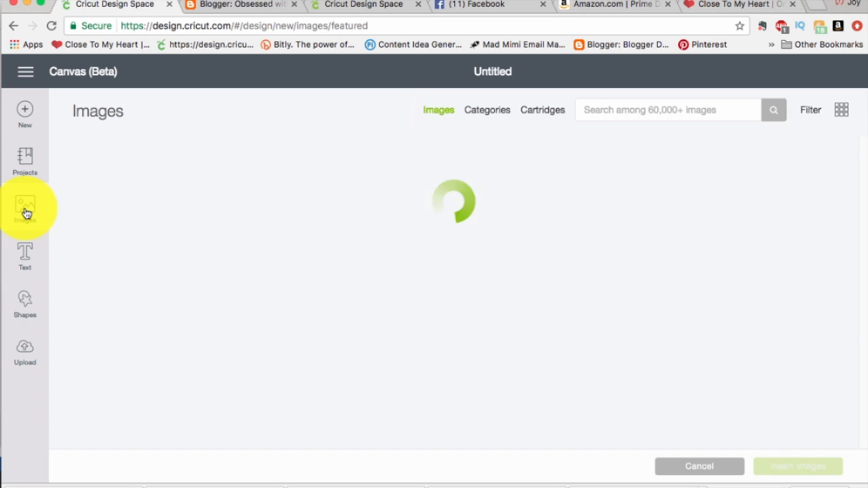
click(25, 207)
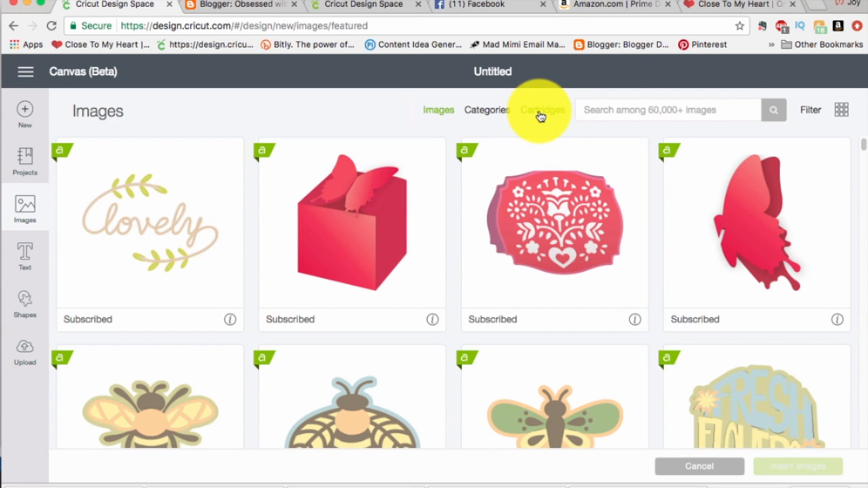
click(542, 110)
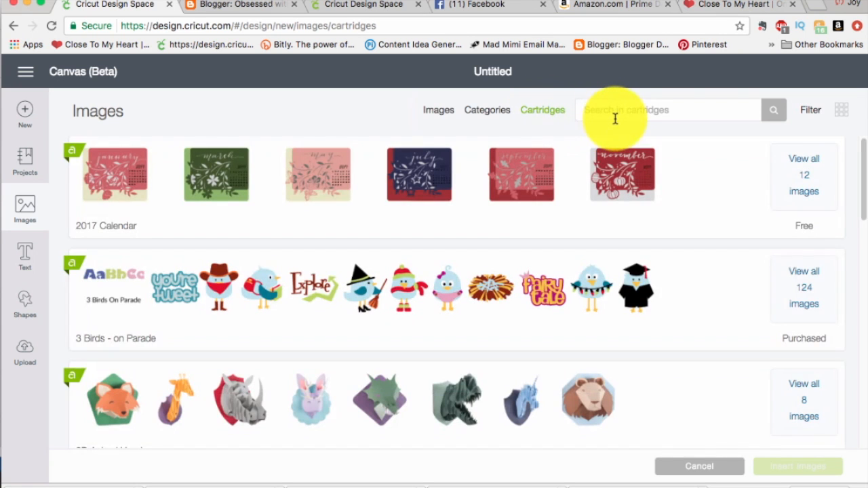
text(close)
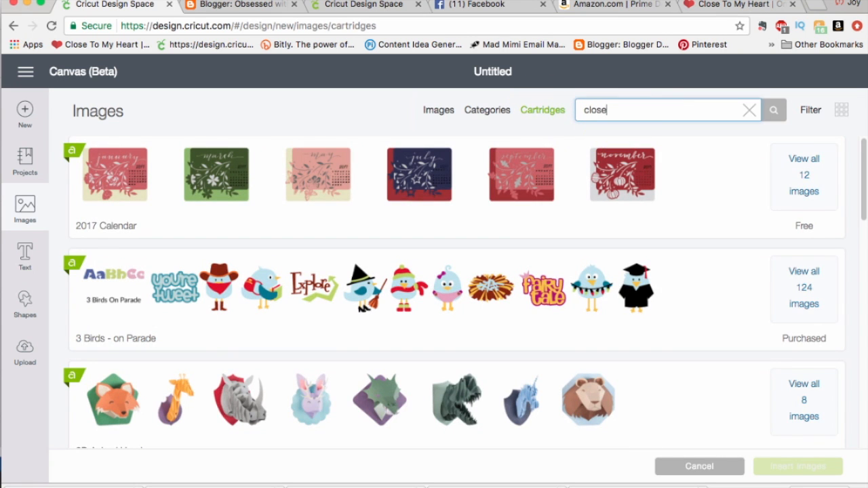
click(772, 110)
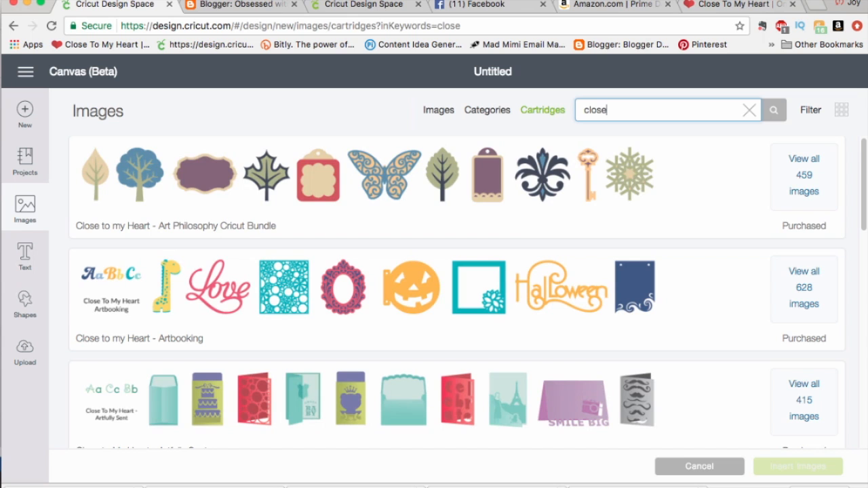
mouse_move(803, 289)
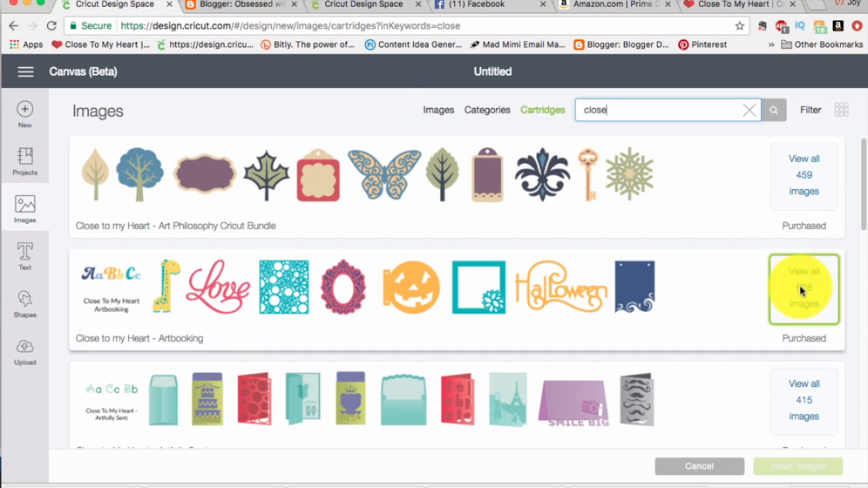
click(803, 288)
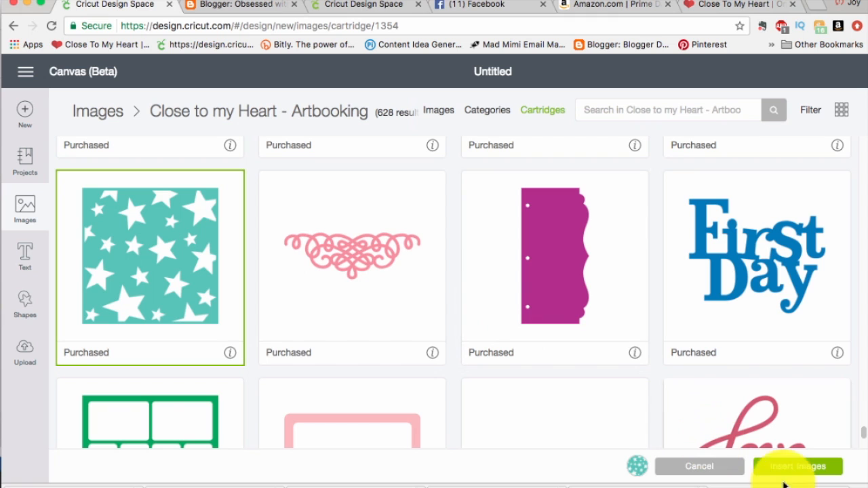
click(797, 467)
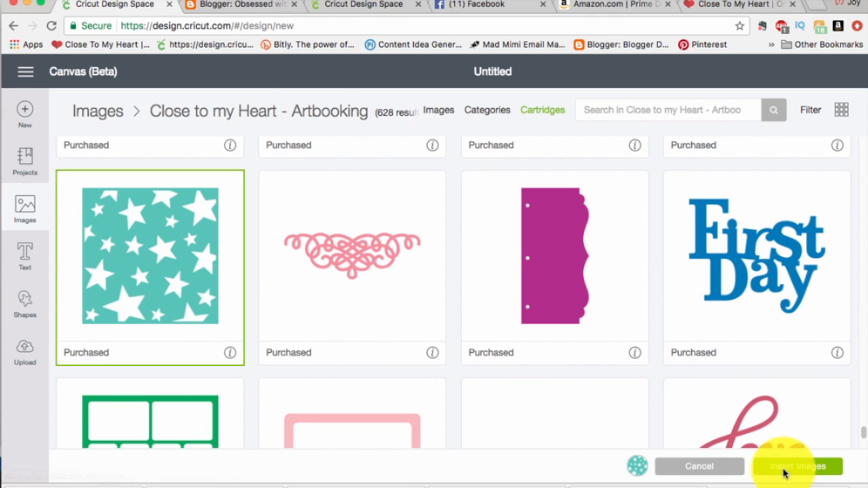
Insert the Stars in Square image and resize it to 4.222 inches square
click(796, 466)
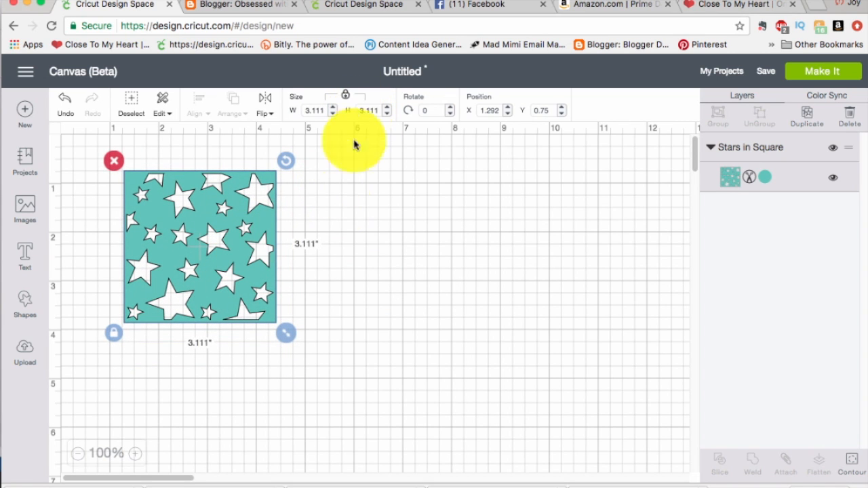
mouse_move(283, 332)
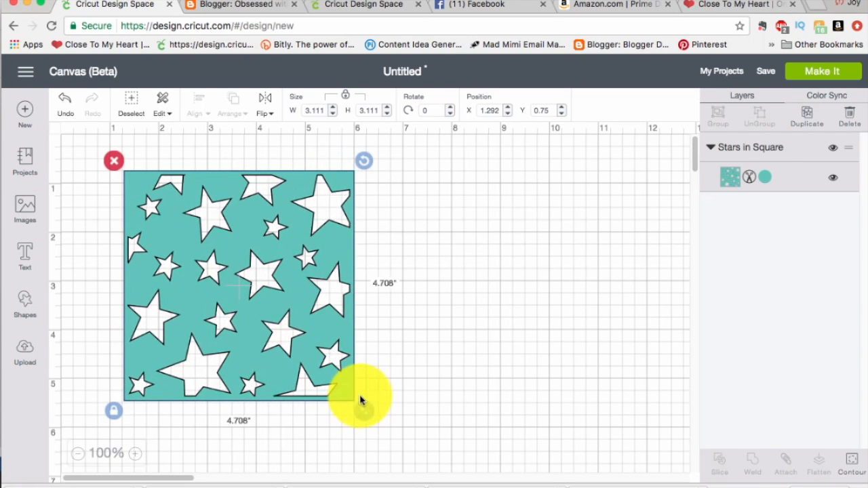
drag(361, 399, 334, 374)
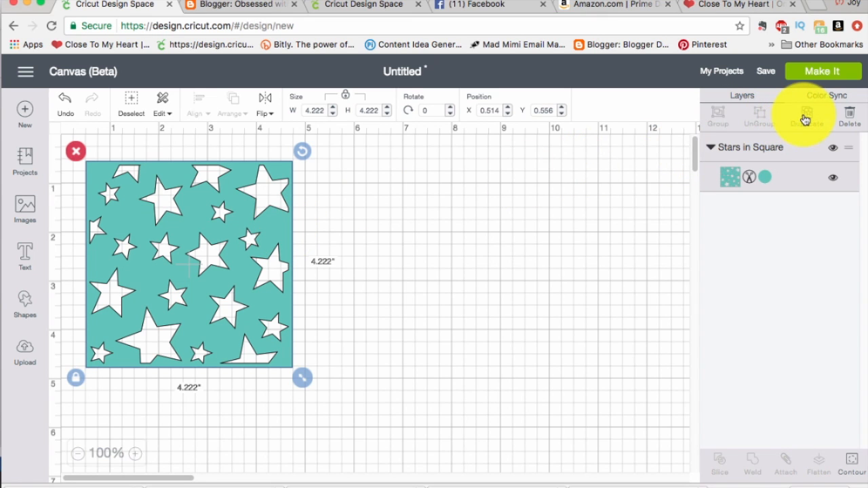
mouse_move(806, 118)
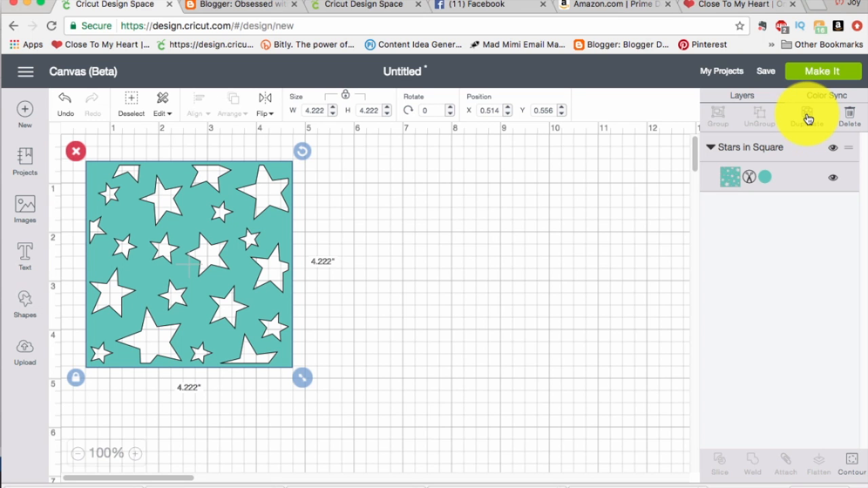
Duplicate the star square into four copies in a row and zoom out to 75%
click(808, 119)
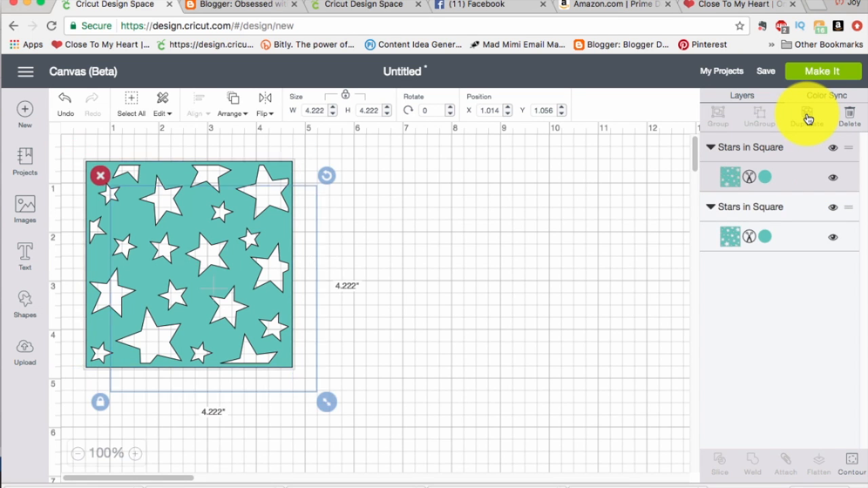
click(806, 116)
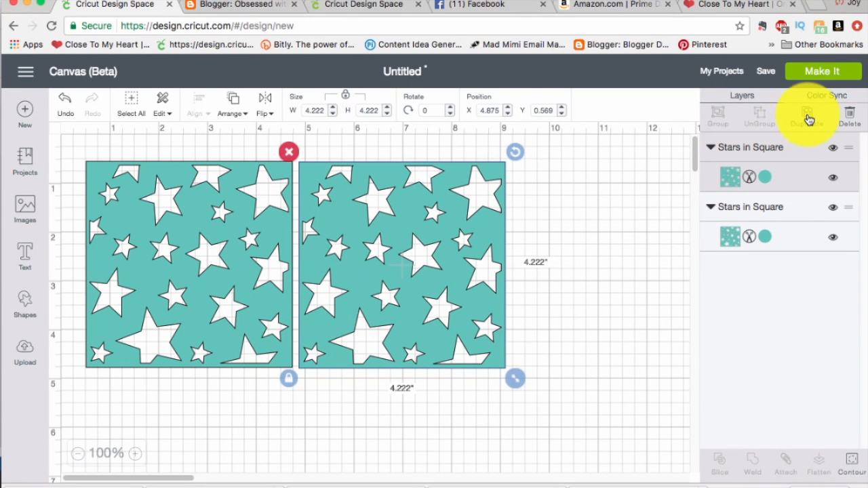
click(807, 115)
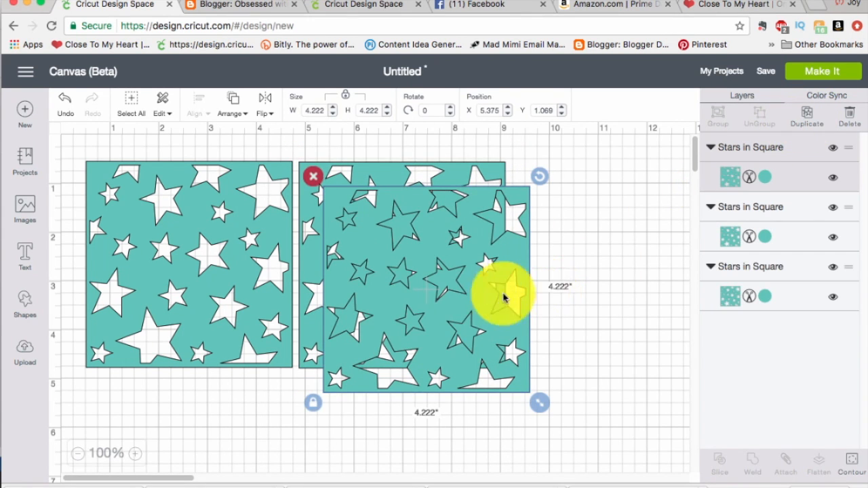
drag(505, 295, 654, 281)
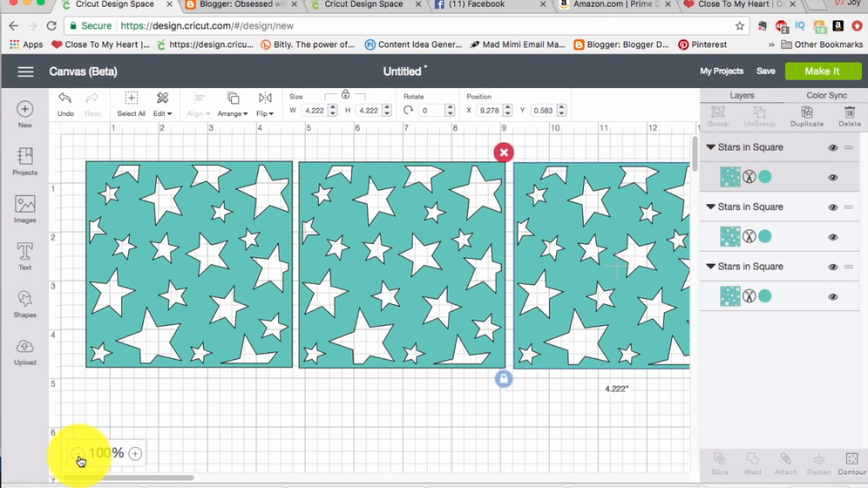
click(79, 453)
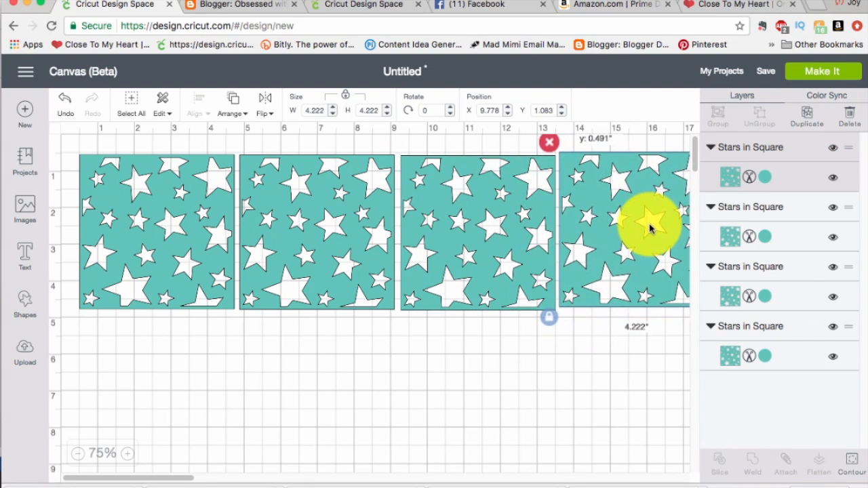
drag(647, 228, 652, 231)
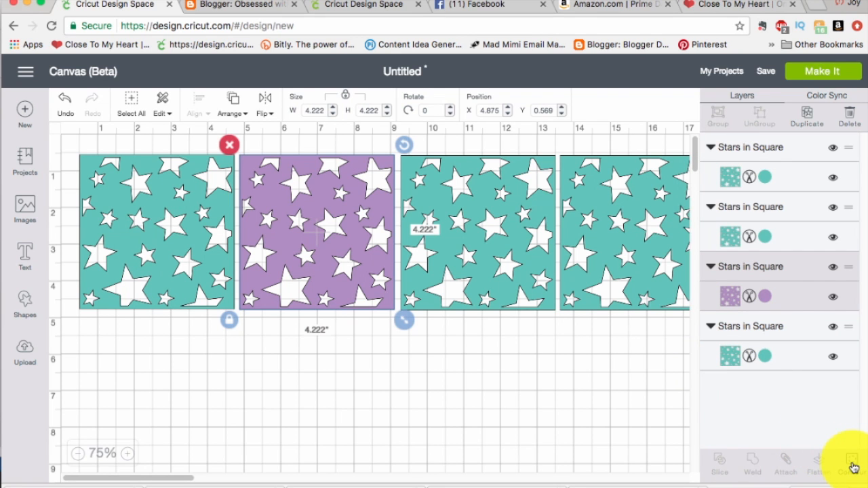
Open the Hide Contour window for the purple star square
click(852, 461)
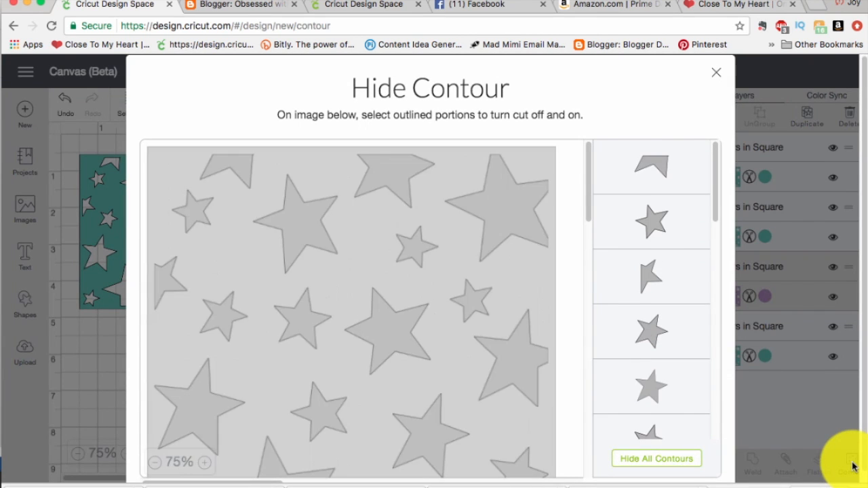
Hide several star cuts on the purple square and close the Hide Contour window
click(655, 458)
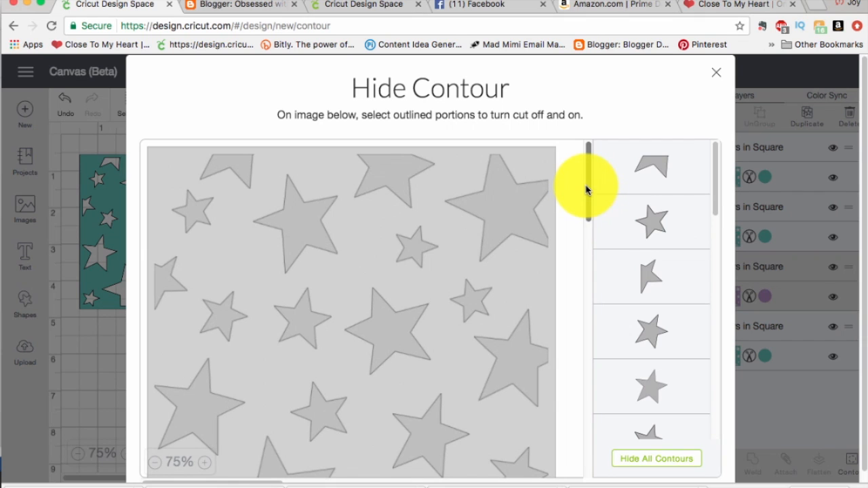
drag(588, 189, 588, 244)
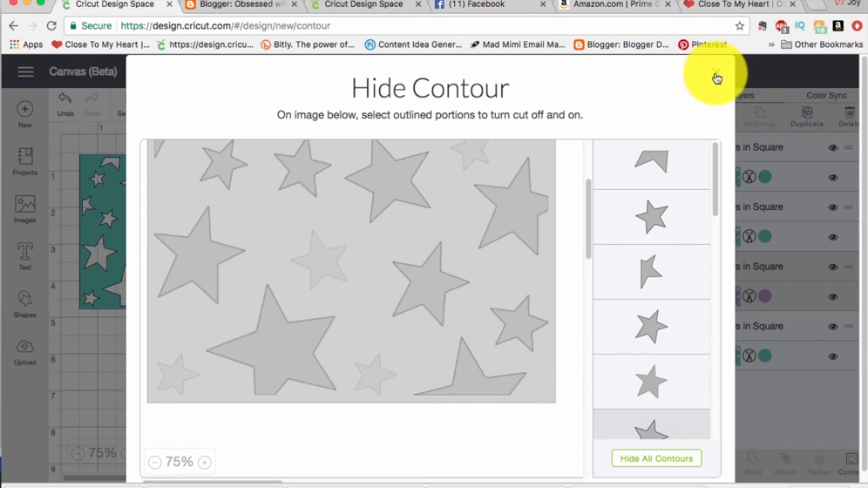
click(715, 76)
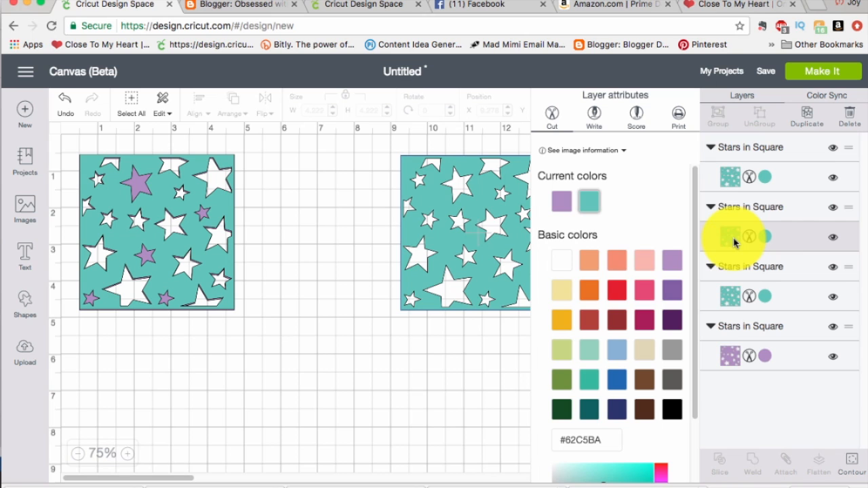
Recolour a third star square pink and select it
click(643, 291)
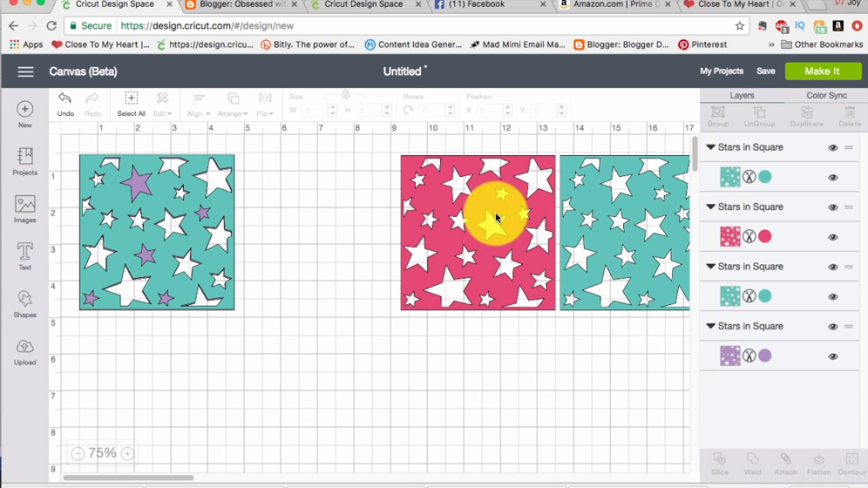
click(478, 217)
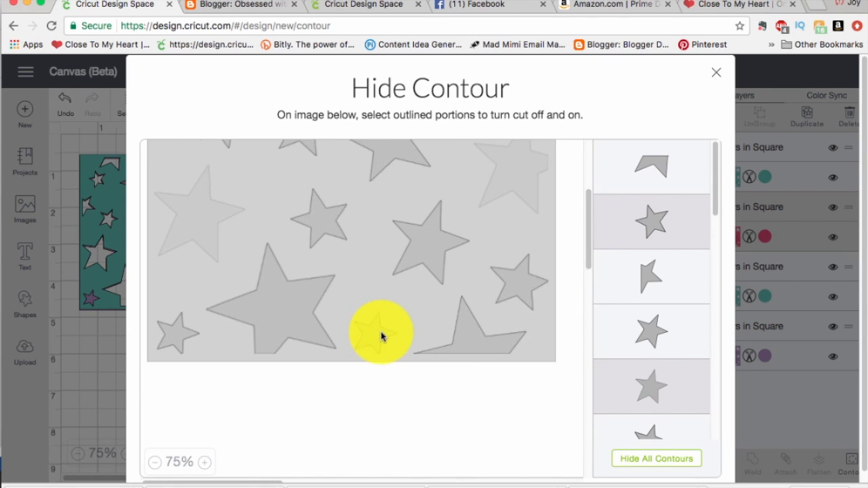
Hide a small bottom star cut on the pink square, then line the teal square up beside the first
click(383, 332)
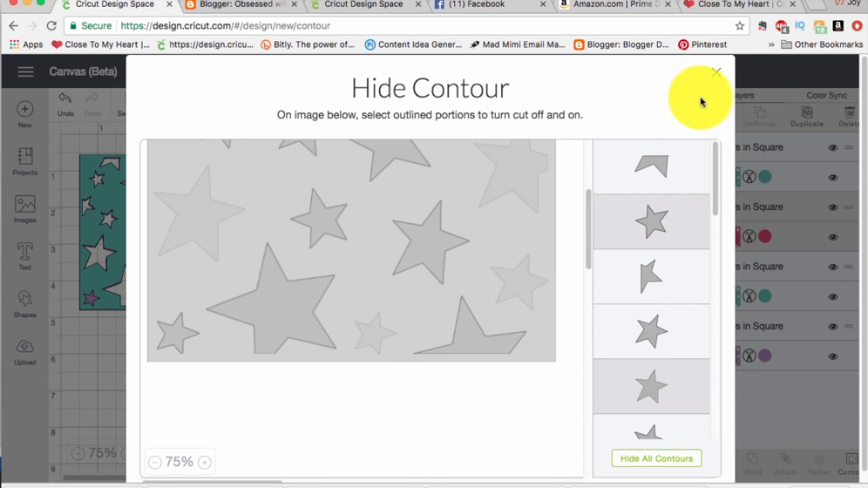
click(717, 71)
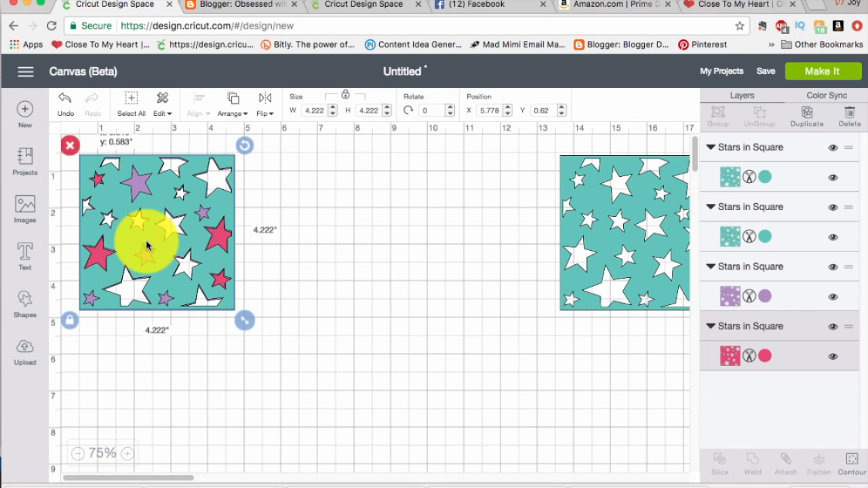
drag(147, 244, 629, 267)
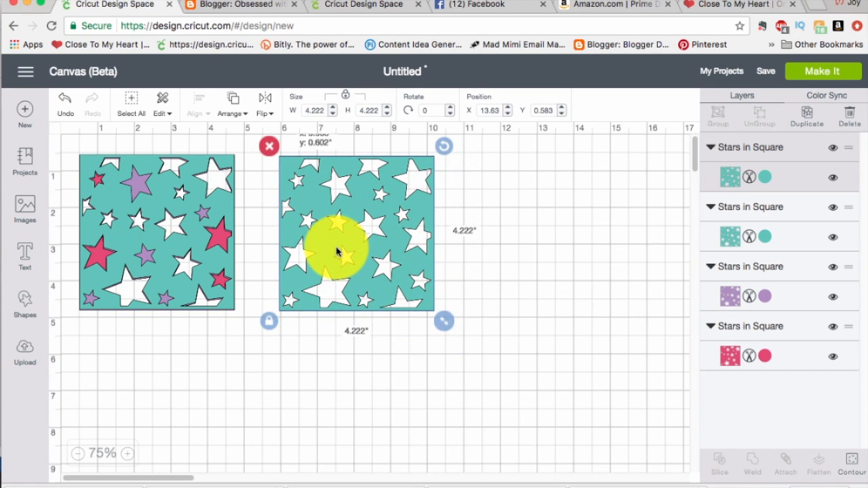
drag(333, 251, 339, 240)
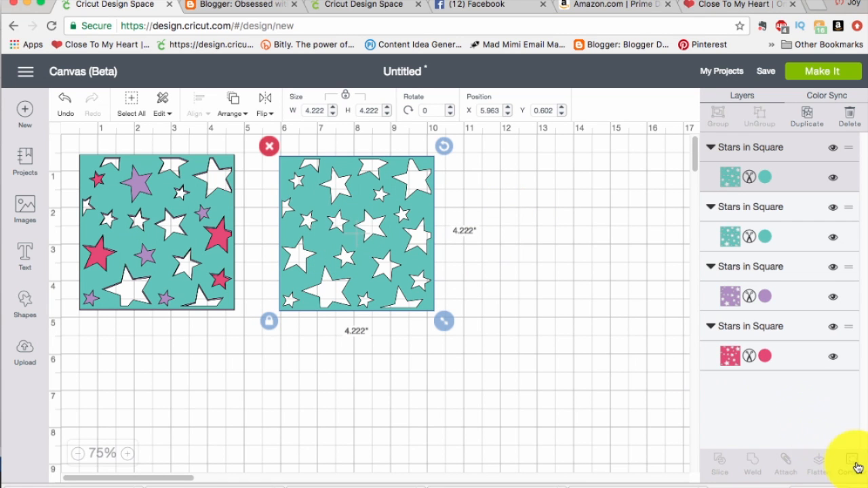
click(849, 464)
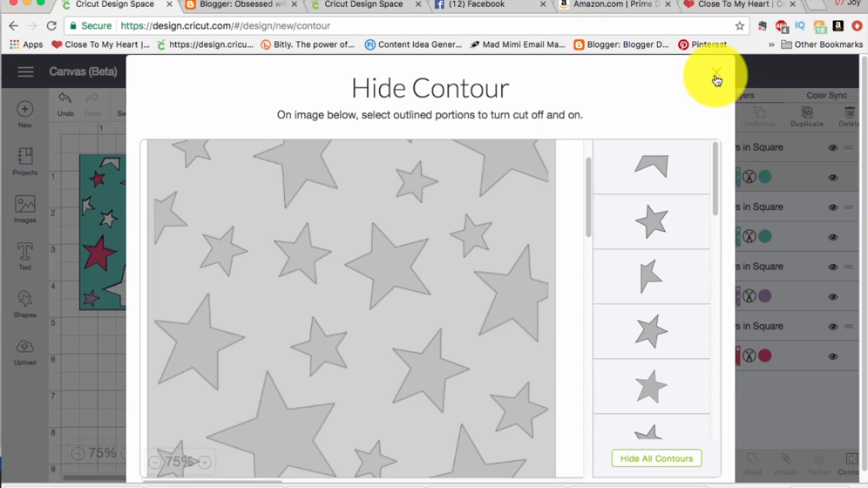
click(716, 77)
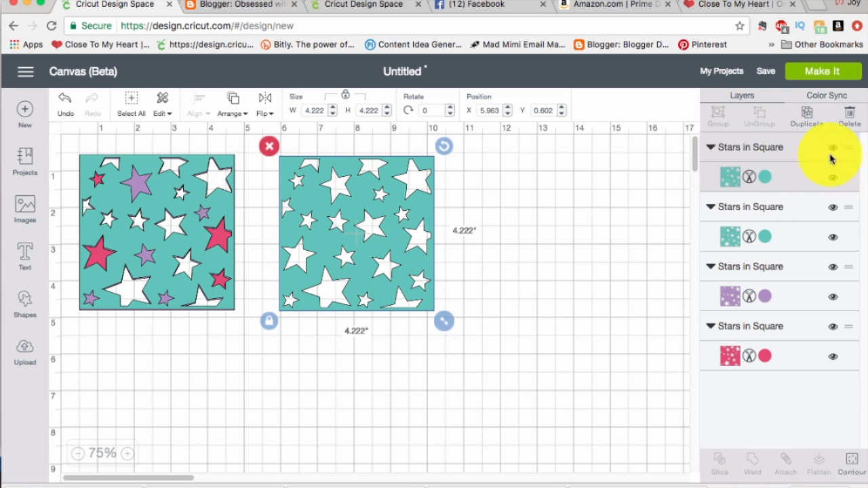
Recolour the top star square layer navy blue (#2C356D)
click(730, 176)
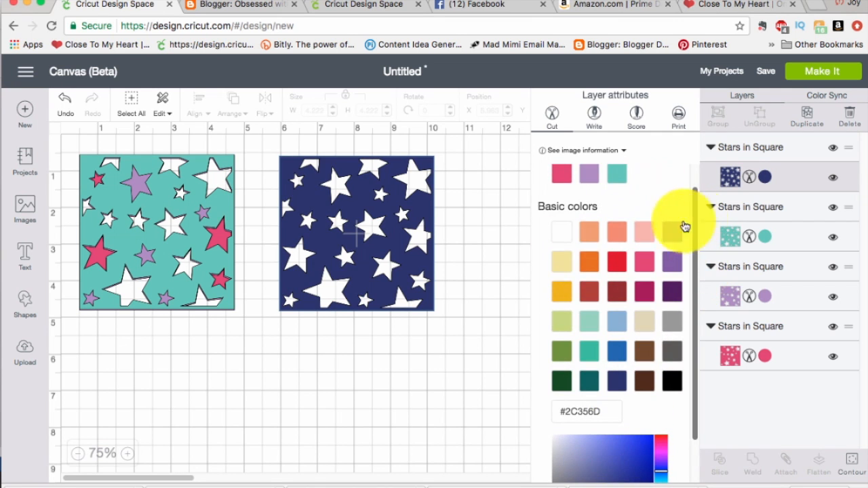
click(356, 232)
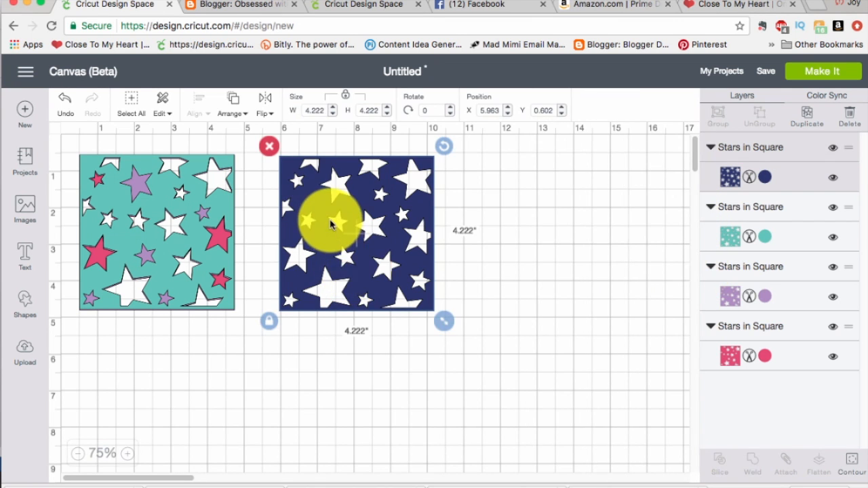
Select the navy star square and open its Hide Contour view
click(850, 465)
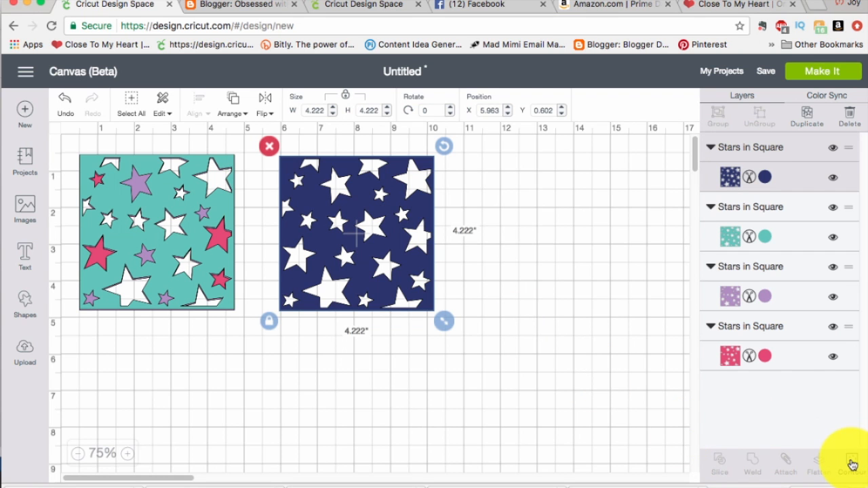
click(849, 464)
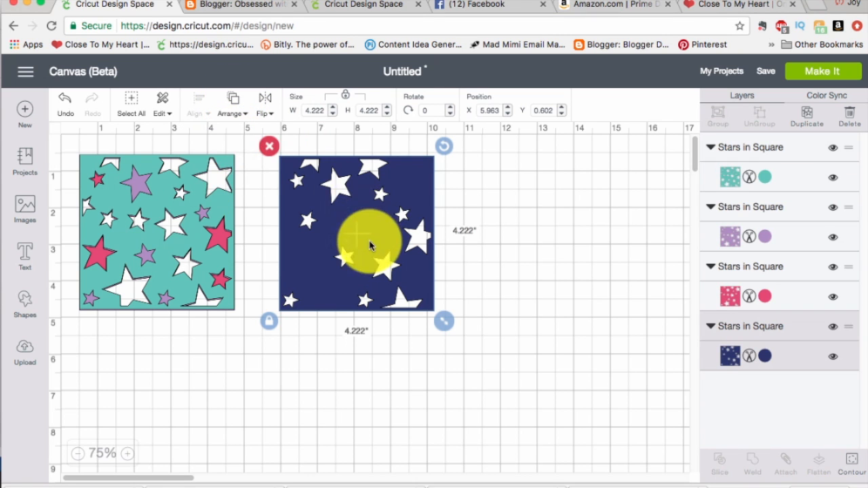
Drag the navy square under the teal star square and align it exactly
drag(357, 233, 156, 233)
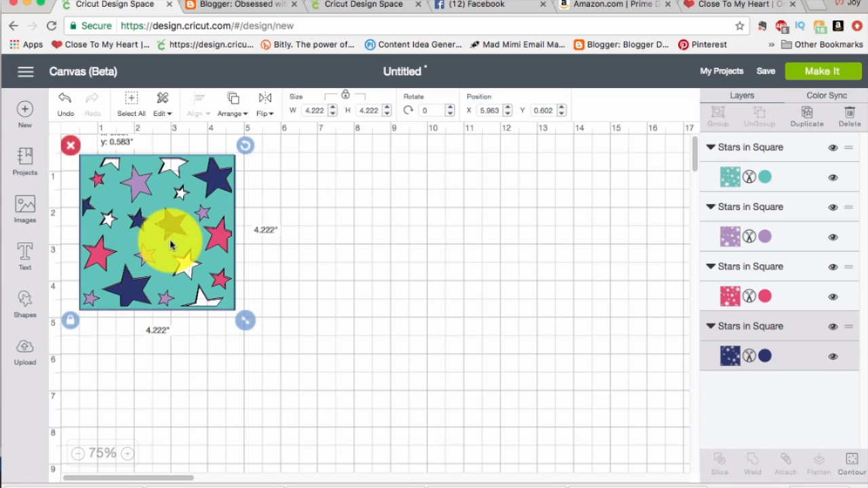
drag(169, 240, 309, 224)
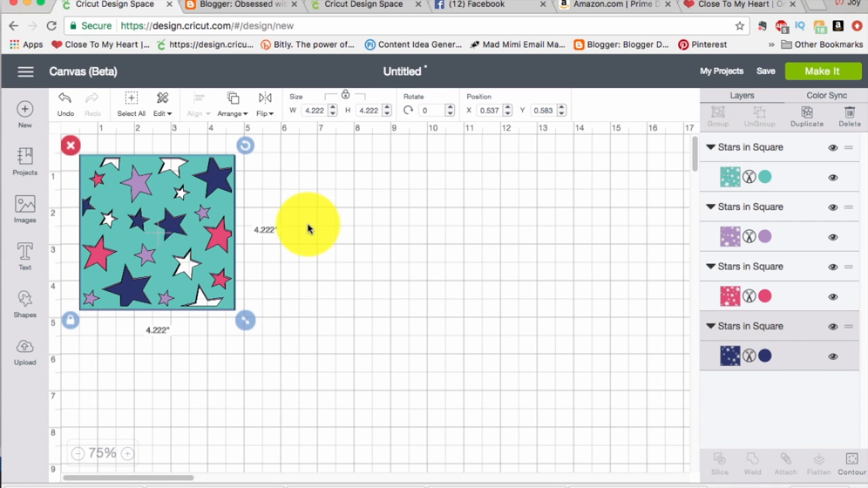
drag(309, 224, 153, 207)
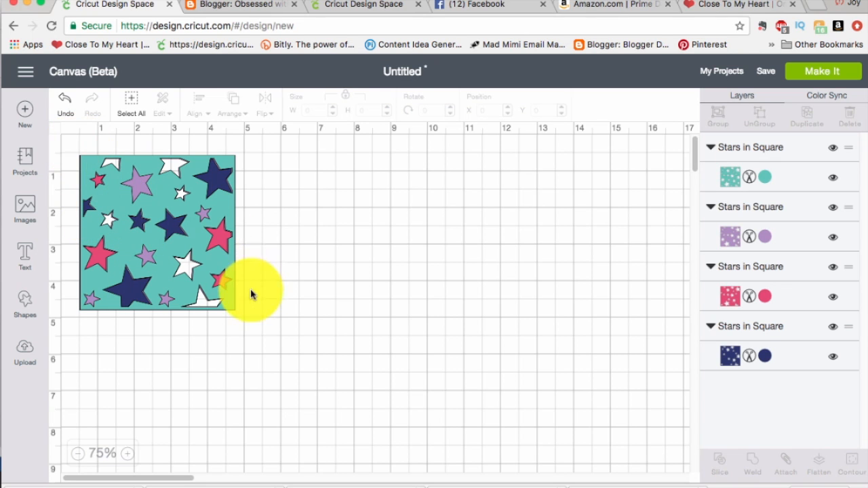
mouse_move(172, 238)
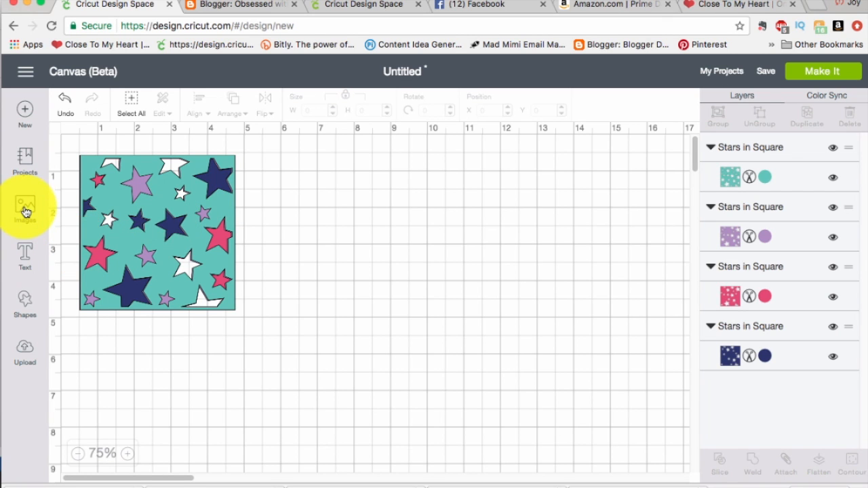
Insert the two-layer rose from the 'Close to my Heart - Artistry' cartridge
click(25, 207)
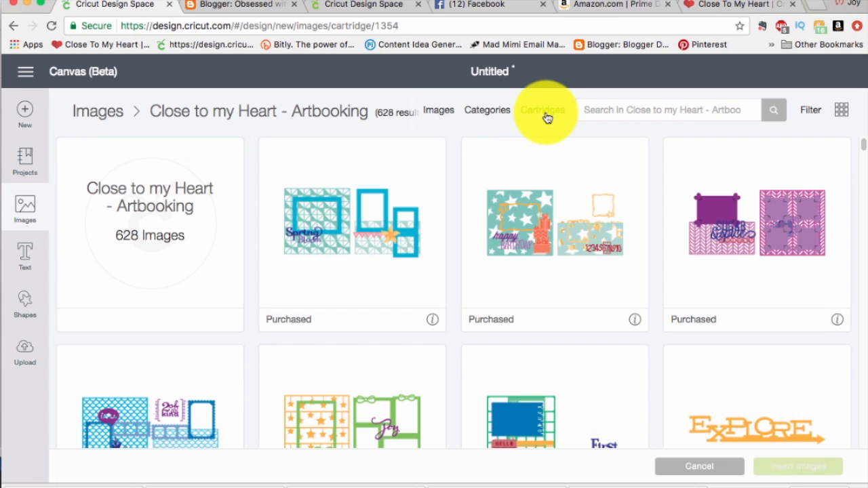
click(542, 109)
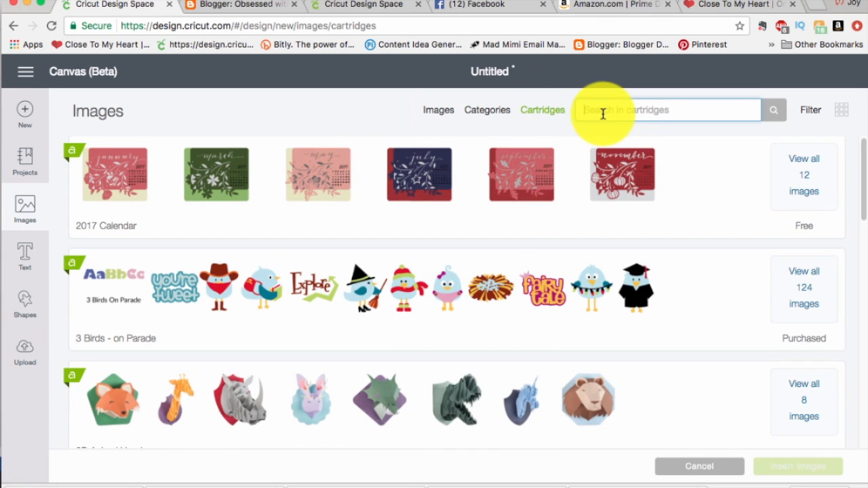
text(close)
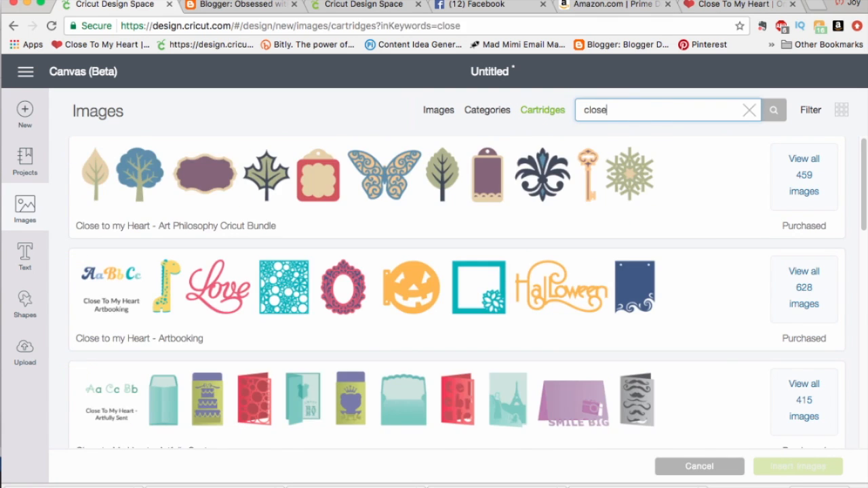
scroll(down, 3)
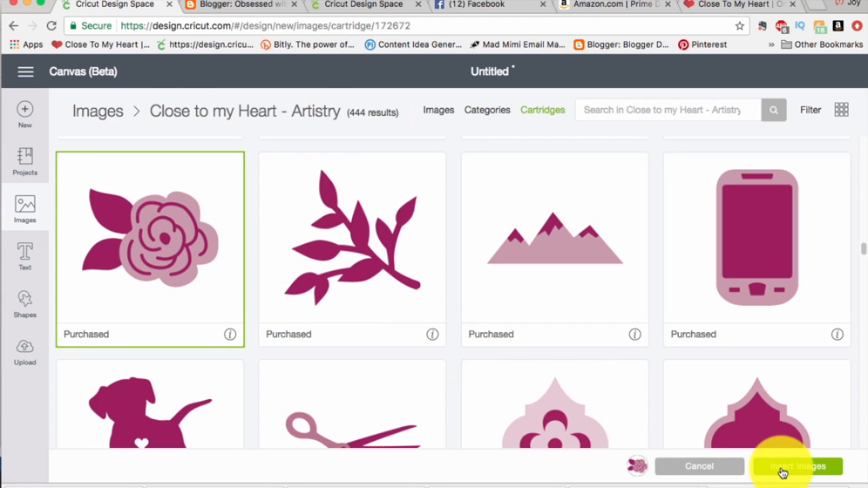
click(797, 467)
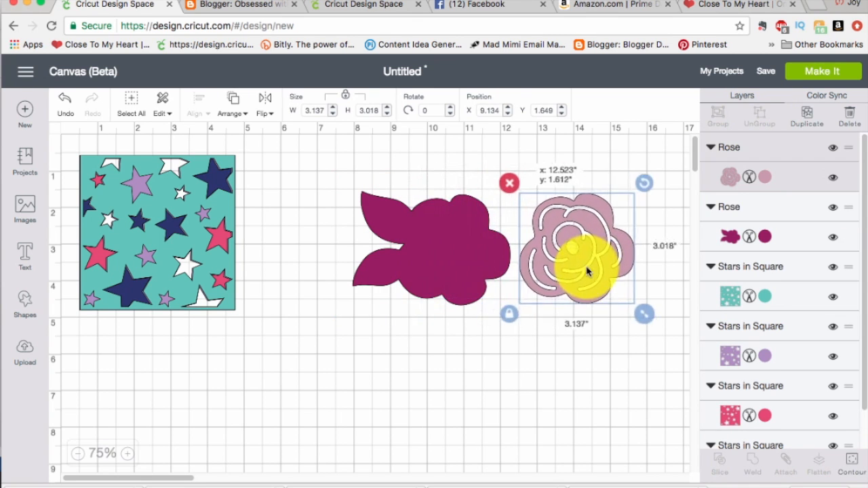
Colour the rose's leaf base green and move the pink rose off the leaves
drag(577, 248, 587, 254)
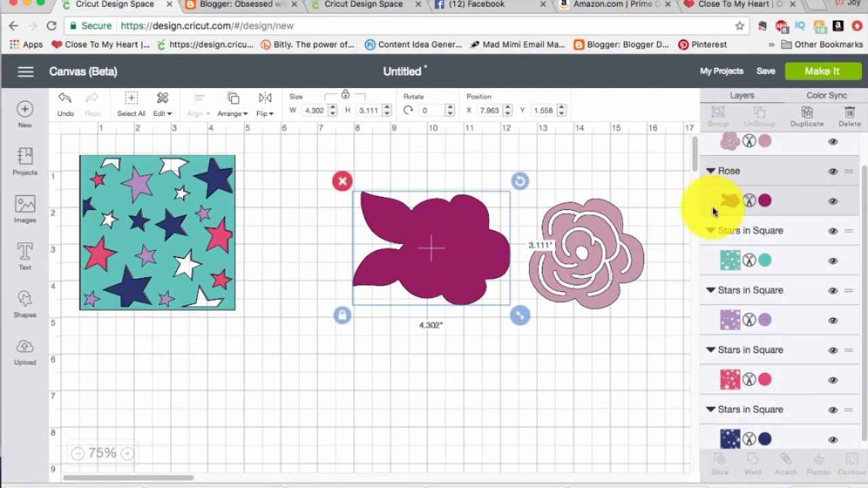
click(765, 200)
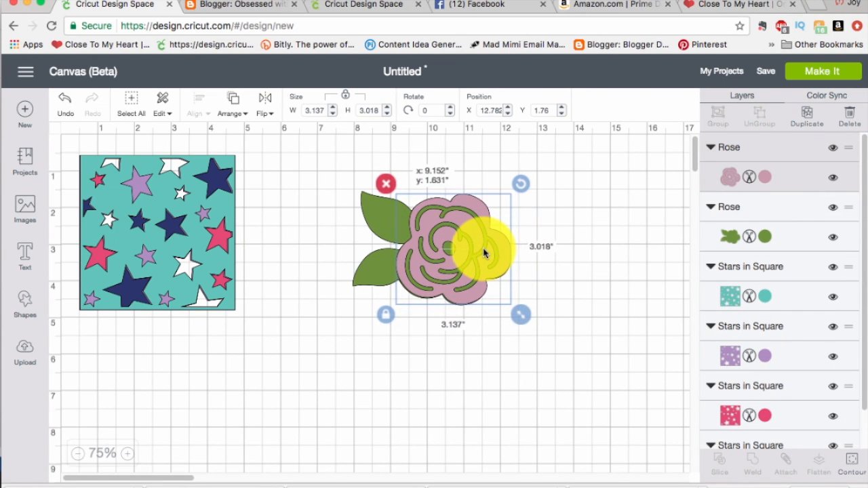
drag(485, 252, 386, 217)
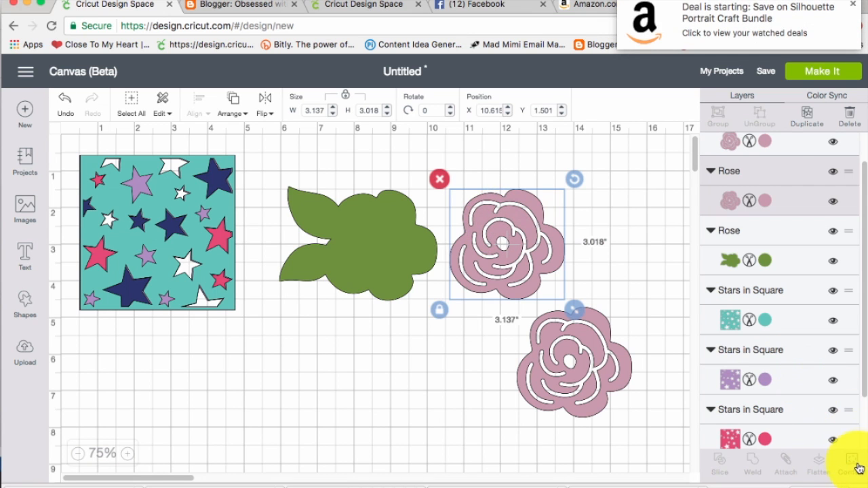
Hide all inner swirl contours on the rose copy
click(847, 465)
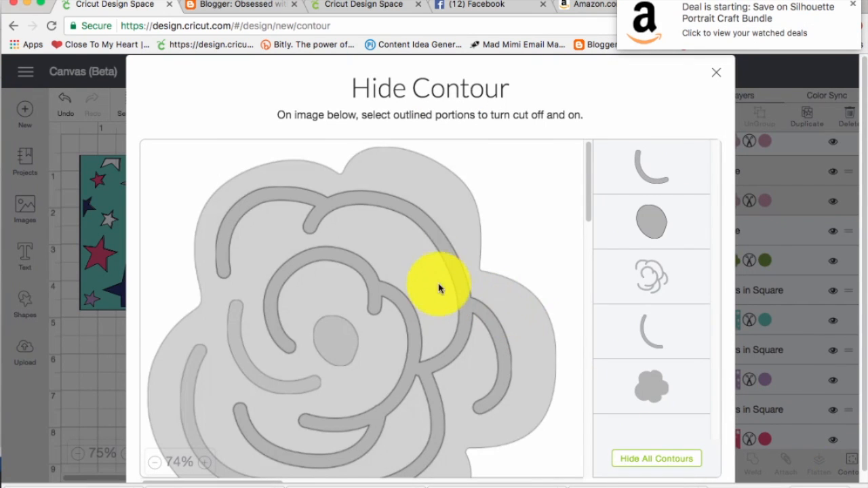
click(248, 366)
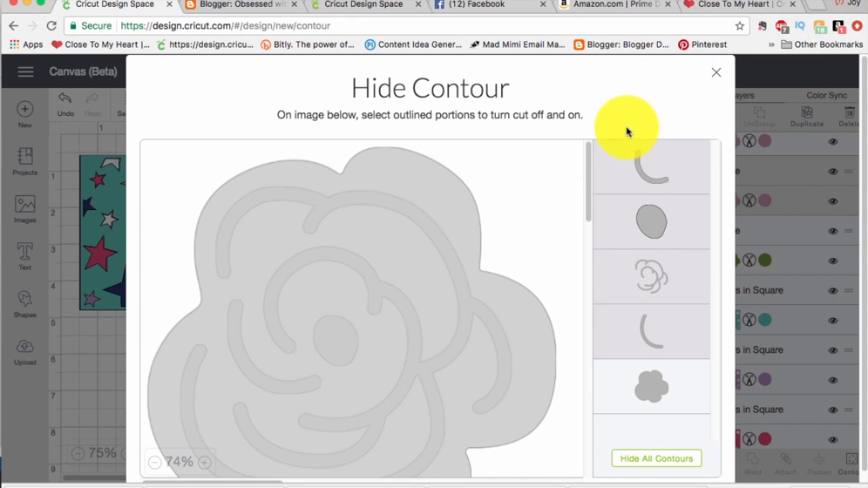
mouse_move(716, 76)
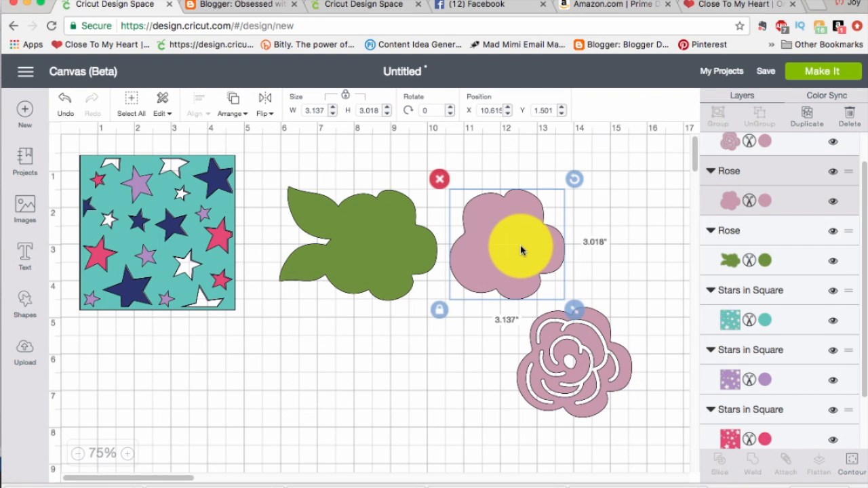
Change the solid rose layer's colour to deep magenta
click(730, 200)
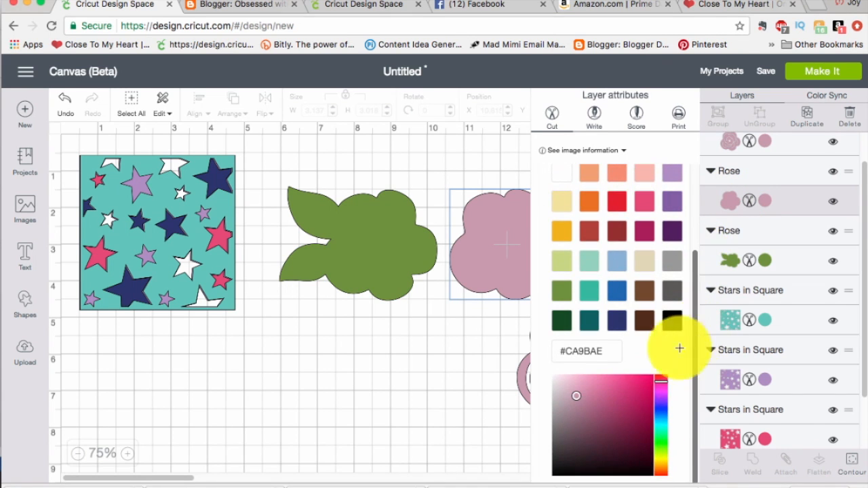
click(627, 406)
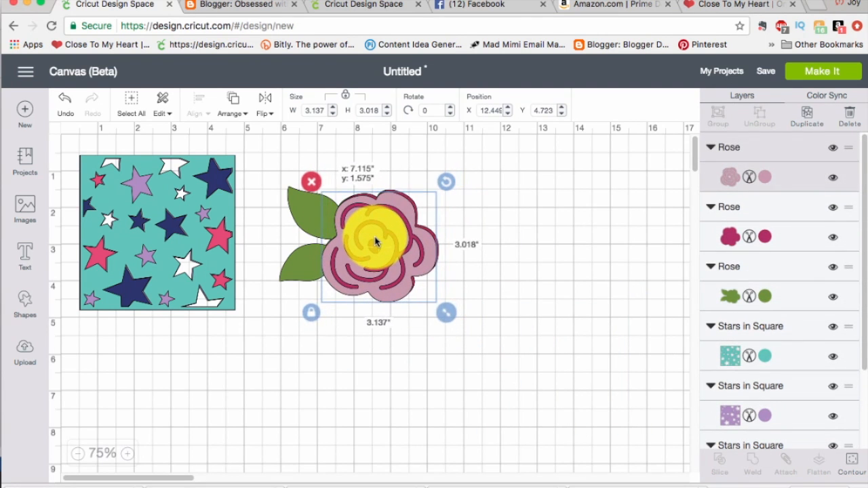
Centre the pink swirl rose over the magenta base and green leaves
drag(377, 241, 380, 237)
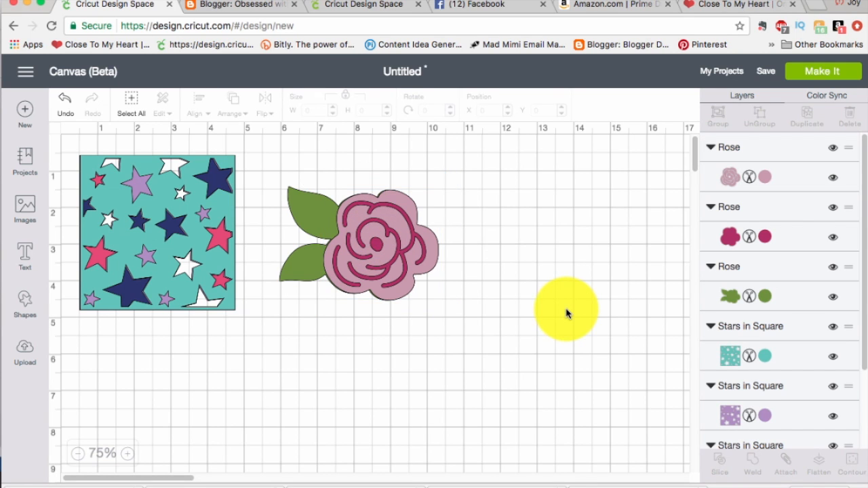
drag(566, 310, 380, 244)
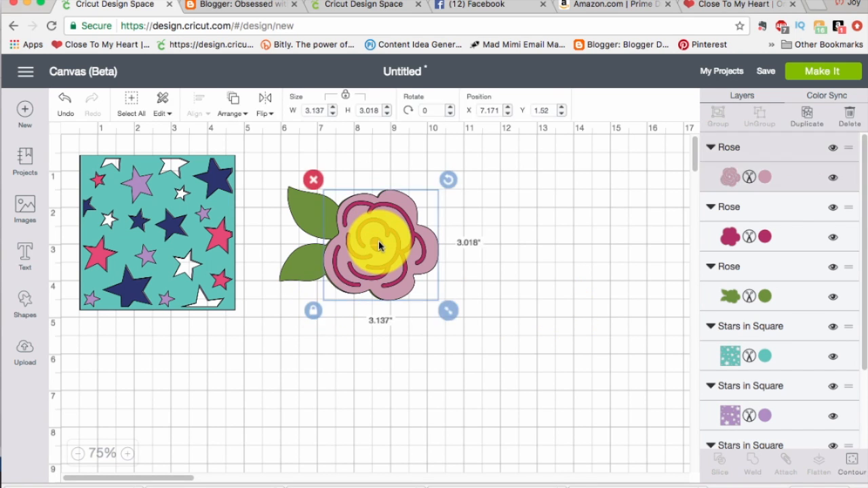